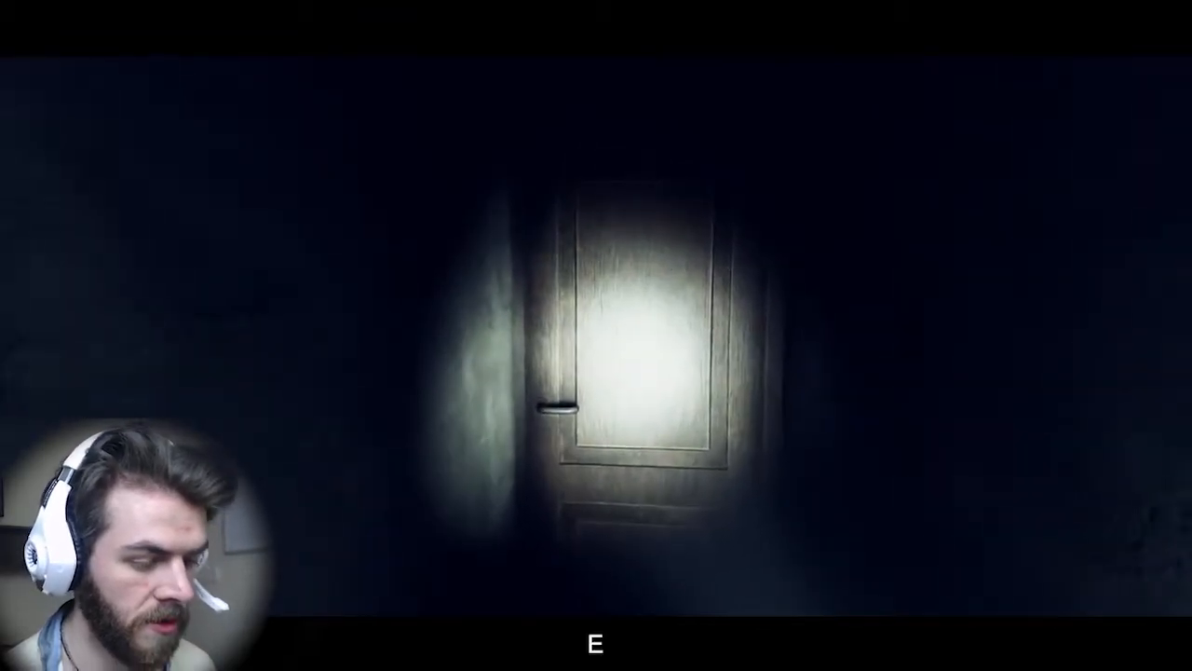
pyautogui.press('e')
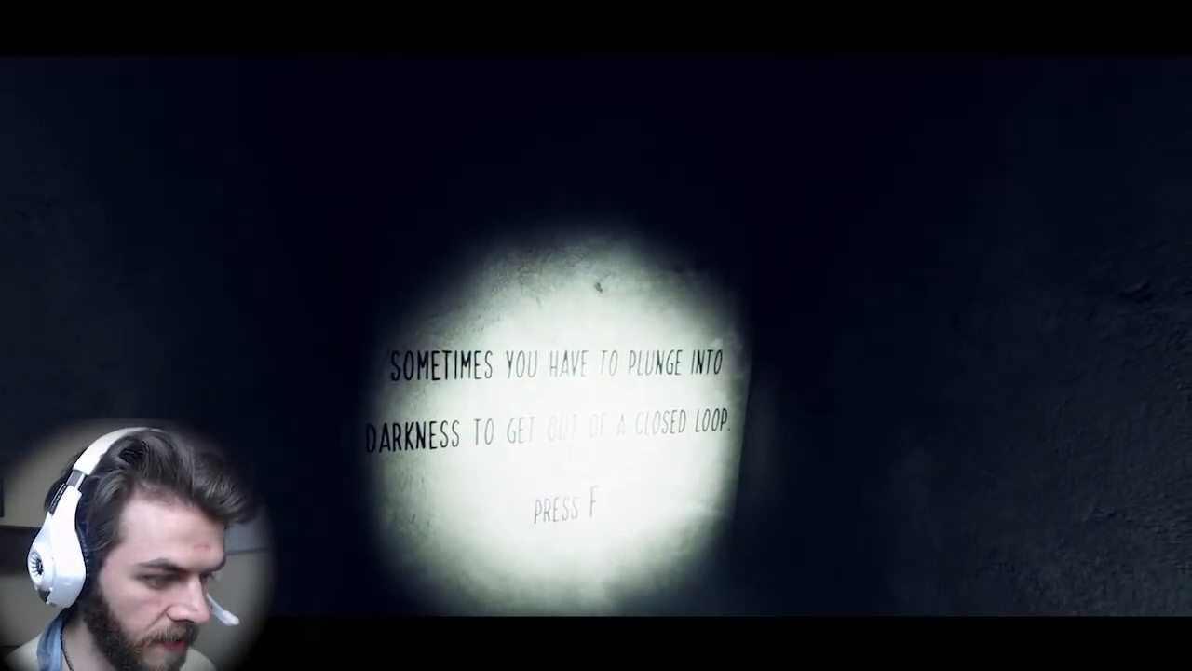
pyautogui.press('f')
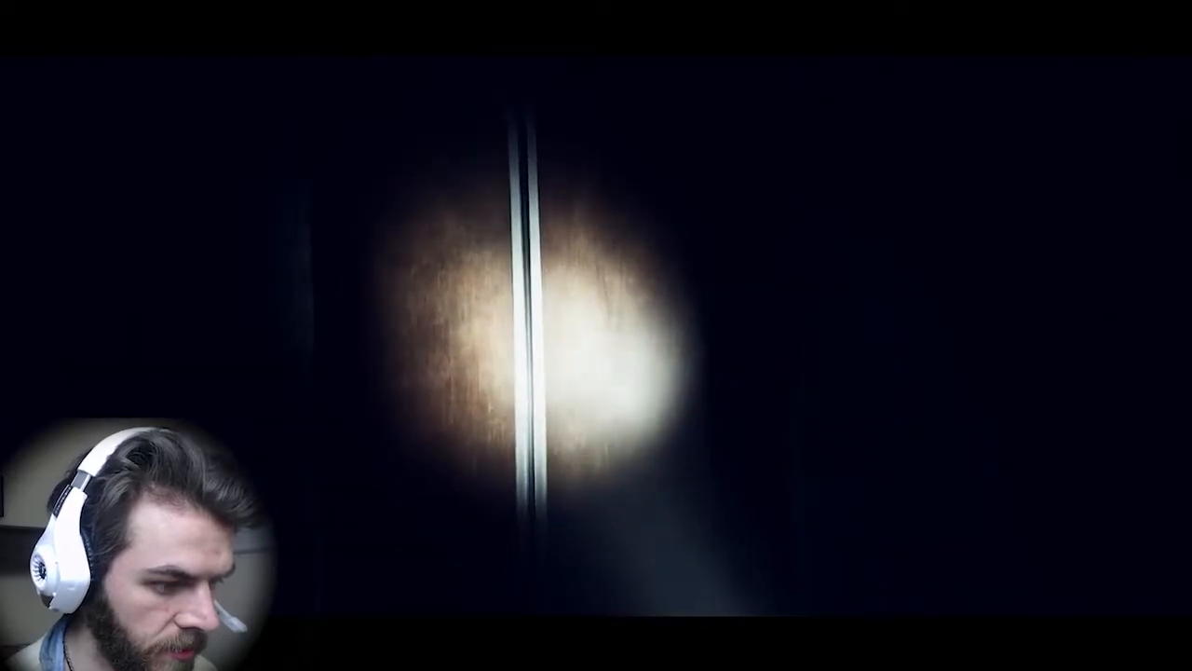
pyautogui.moveTo(597, 335)
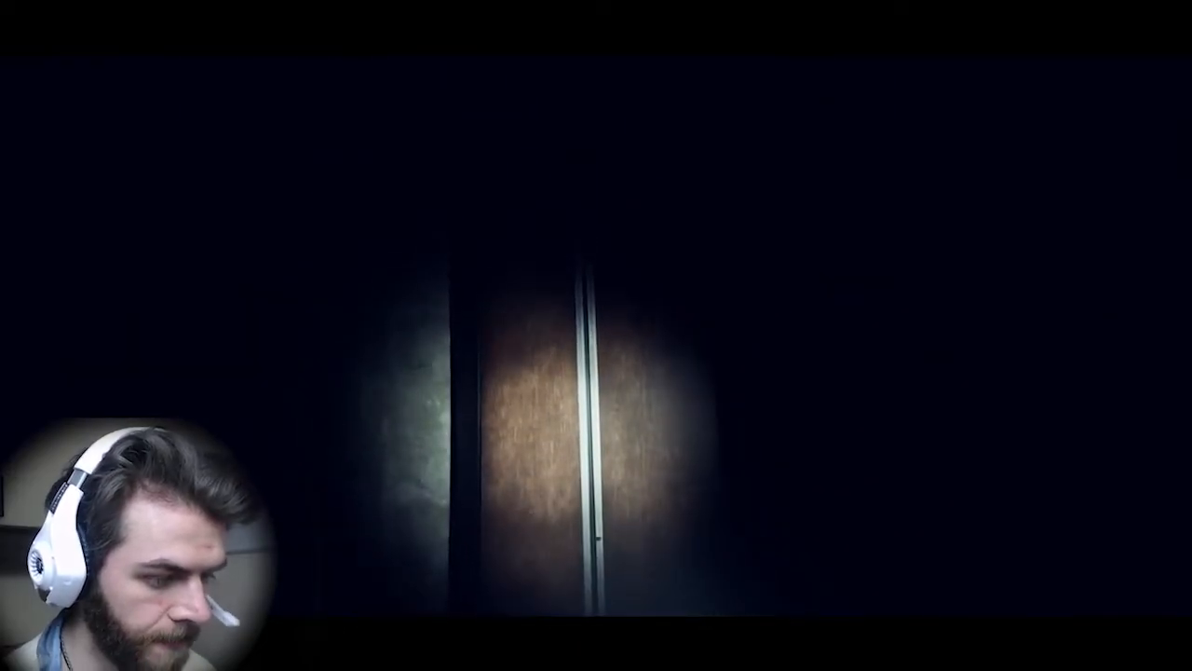